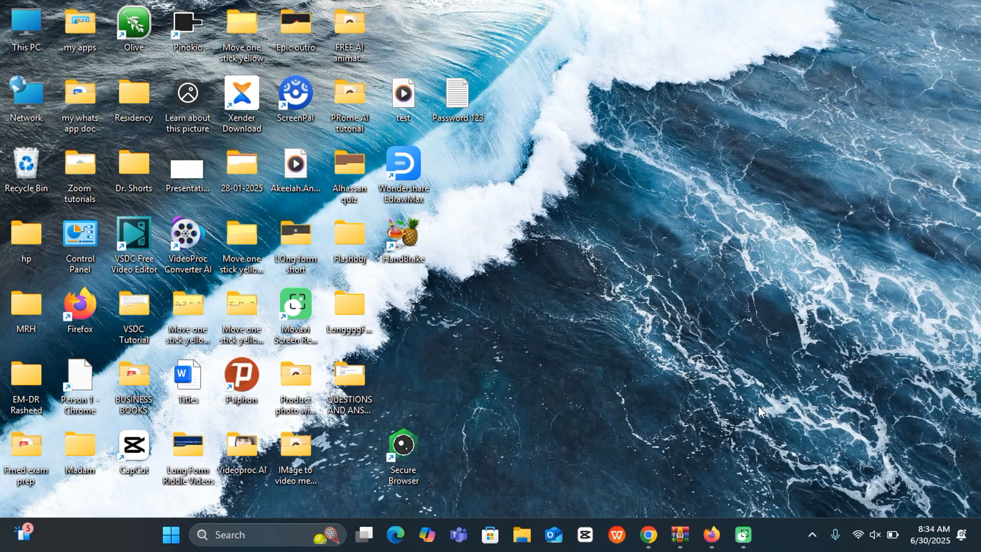
pyautogui.moveTo(559, 367)
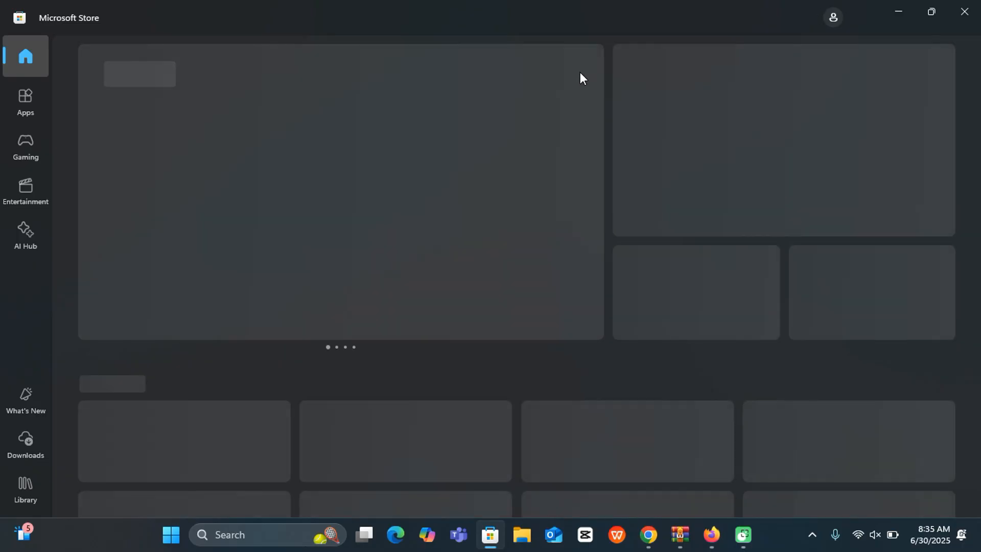
# Search the store for 'netflix' so the Netflix app appears first in results.
pyautogui.write('ne')
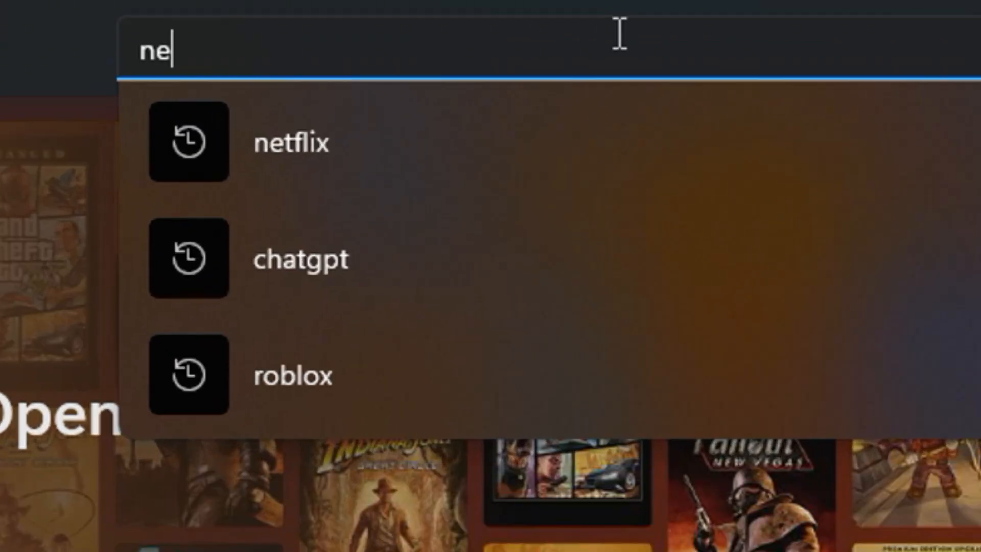
pyautogui.click(291, 142)
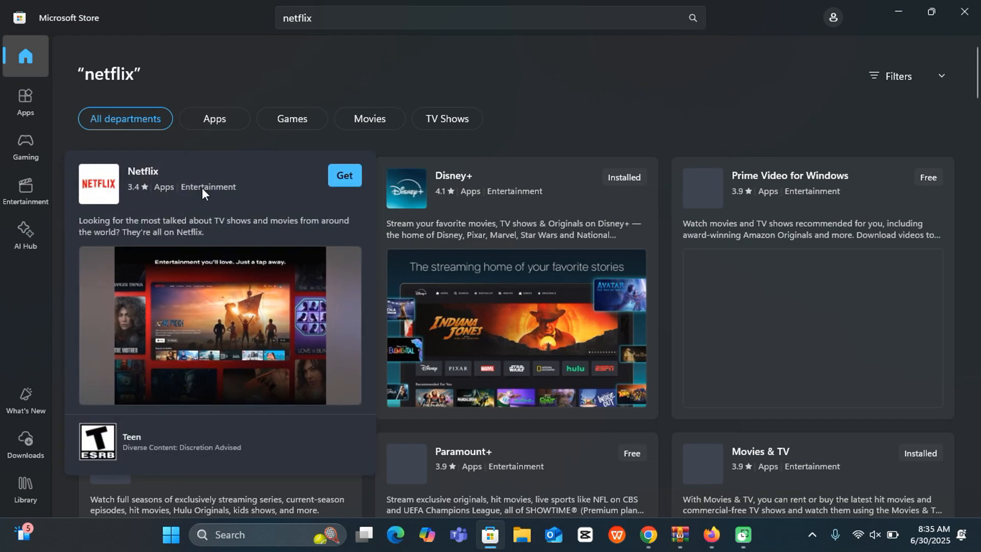
# Get the Netflix app and launch it to its sign-in welcome page.
pyautogui.click(345, 175)
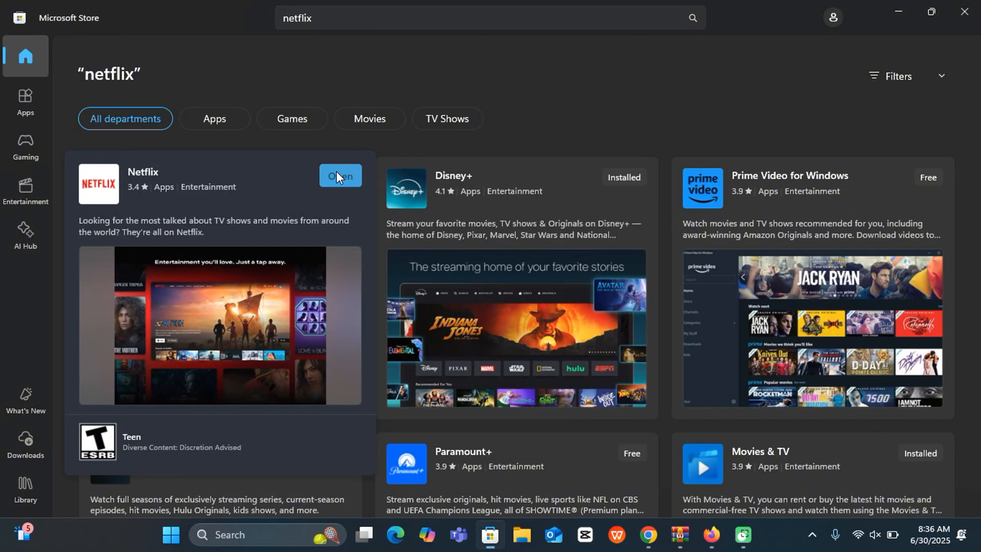
pyautogui.click(339, 176)
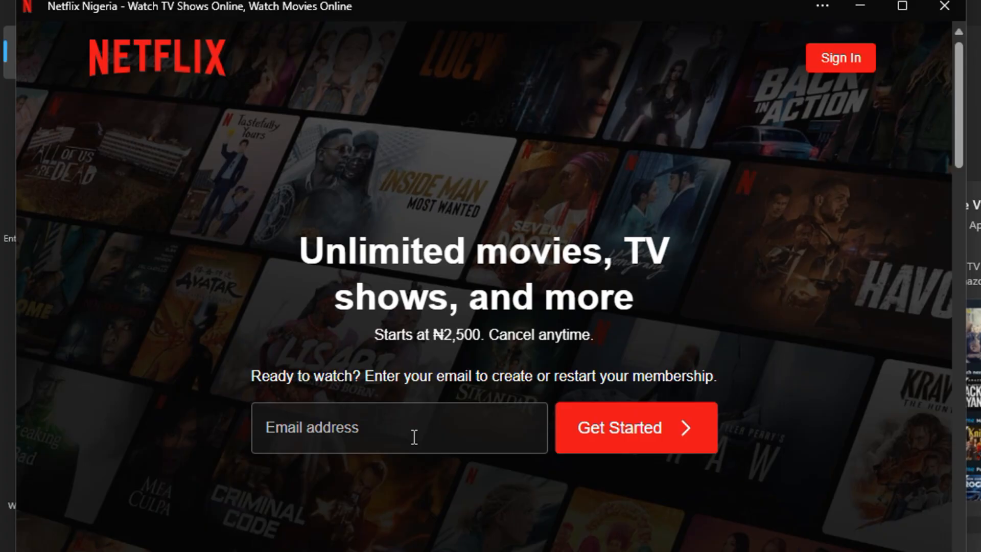
pyautogui.moveTo(757, 164)
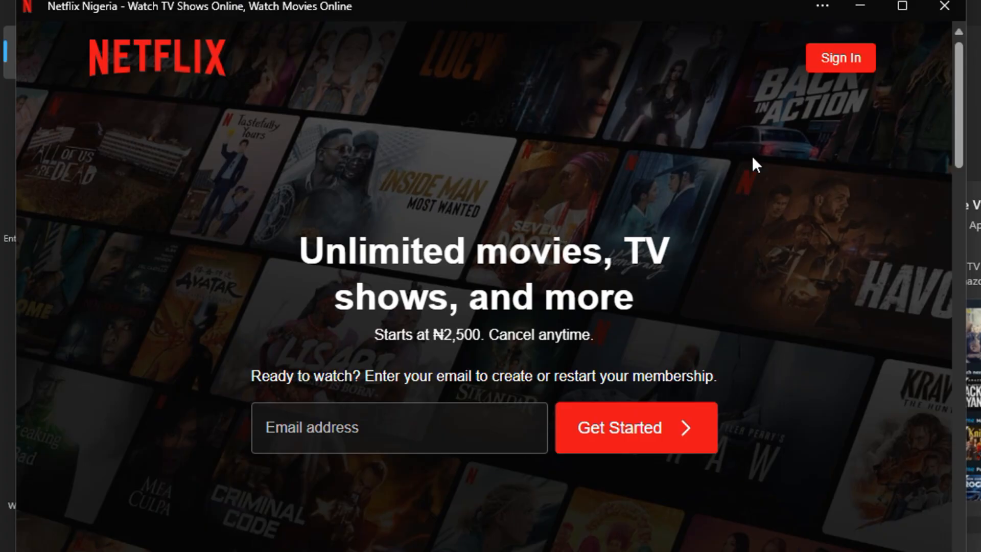